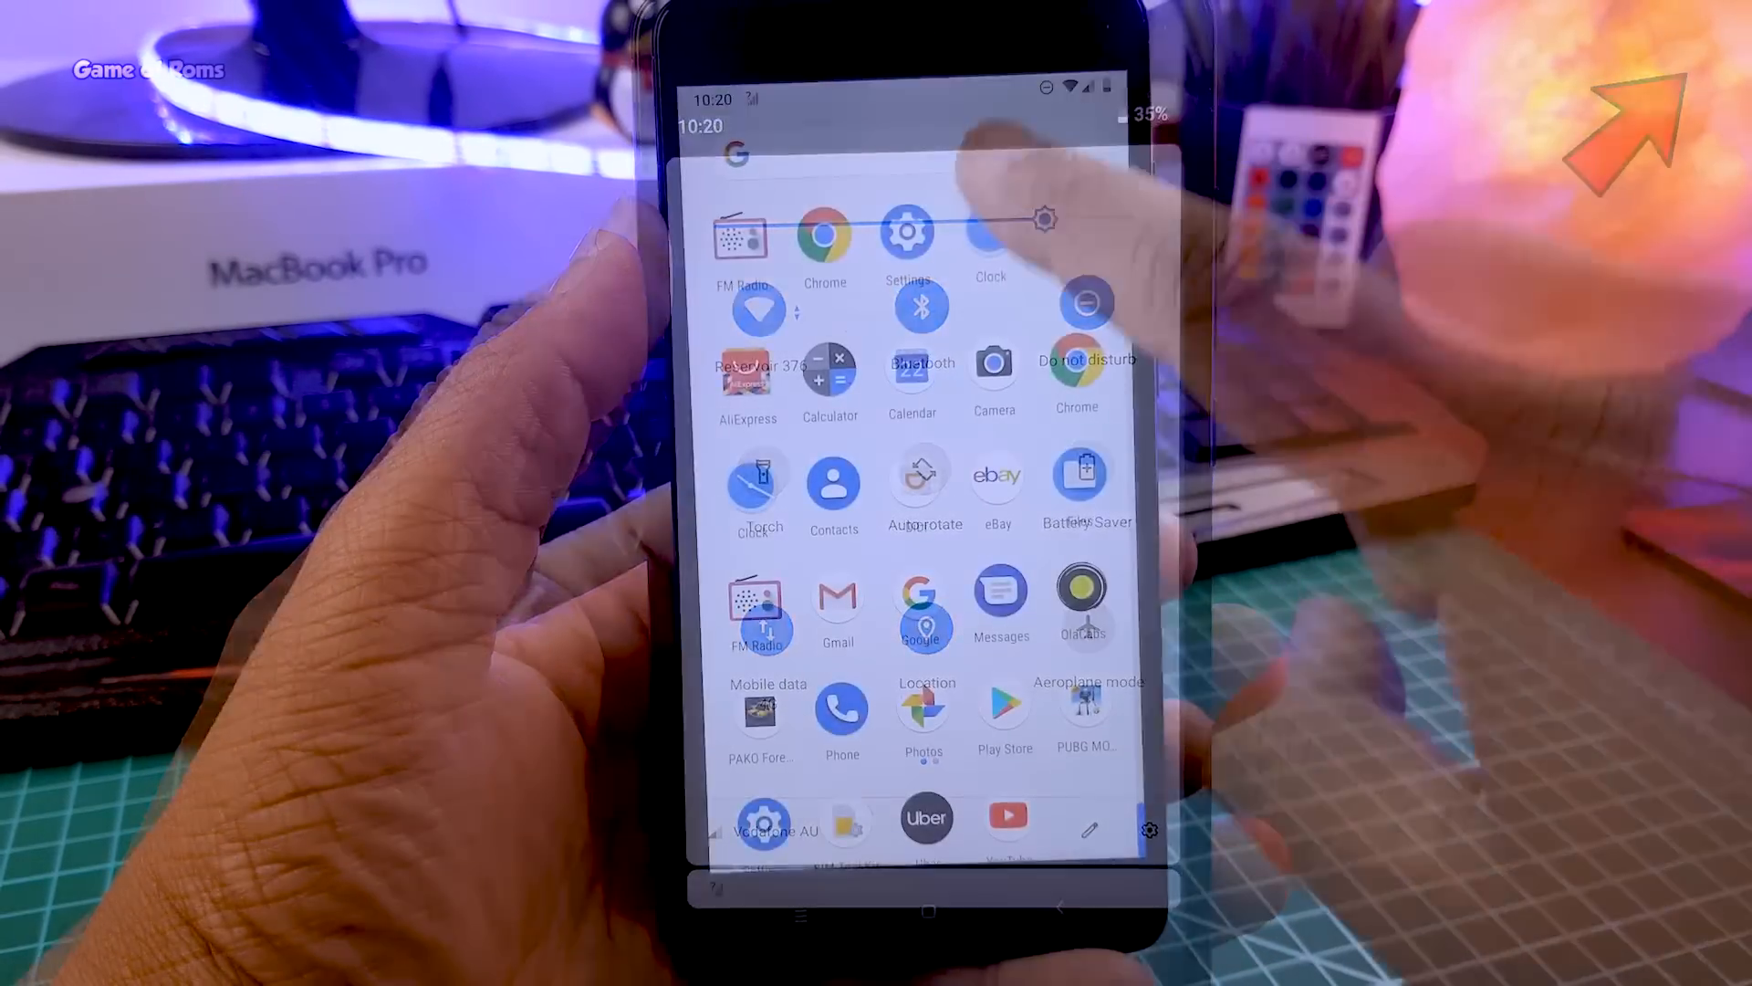
Return to the launcher home screen with its icons, dock and search bar.
click(989, 236)
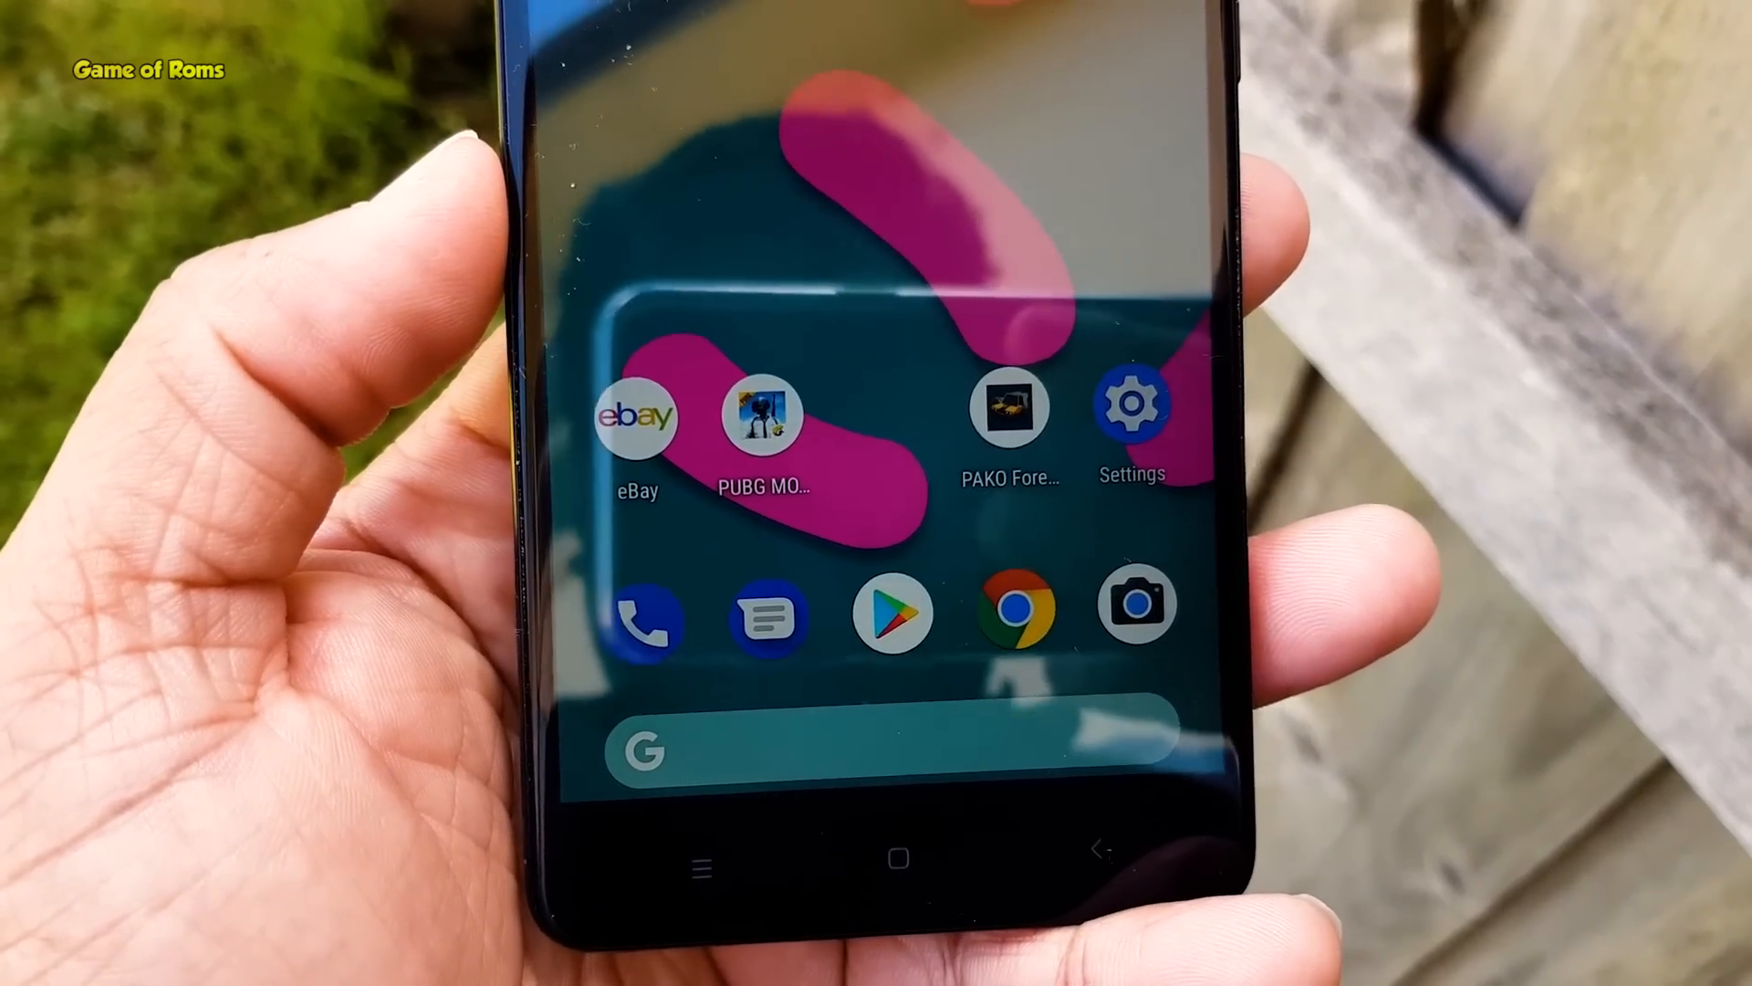
Swipe up to reveal the alphabetical list of installed apps.
scroll(down, 3)
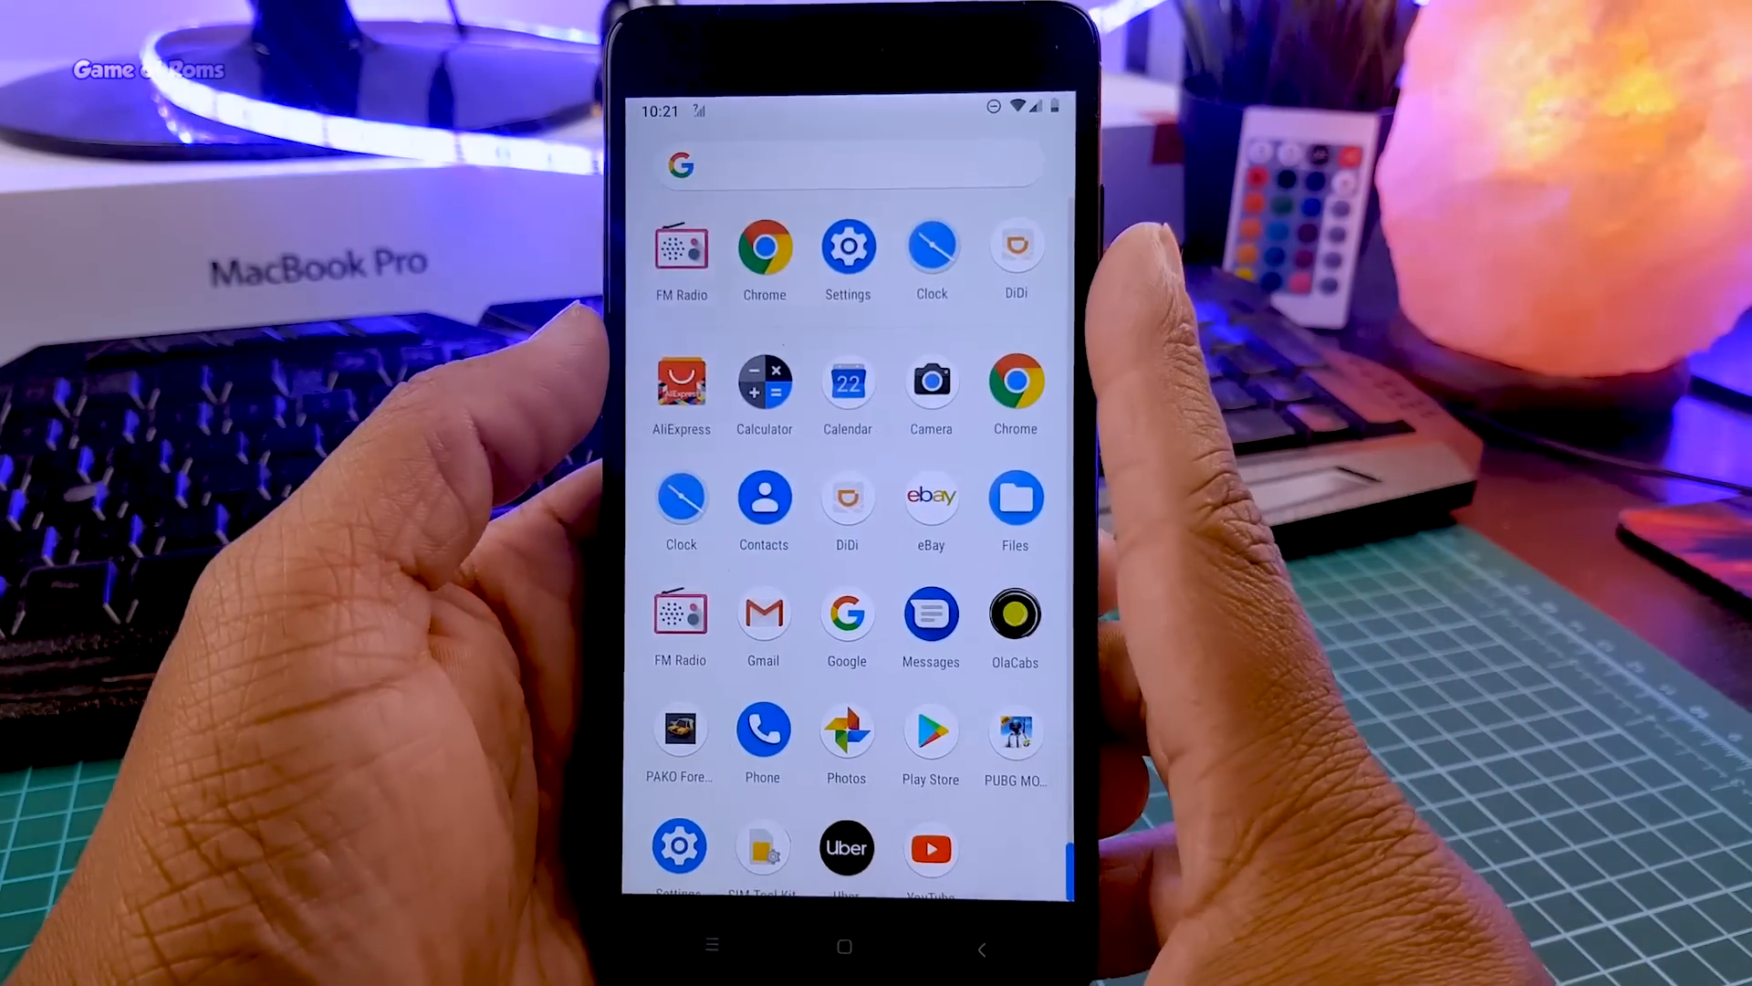
Restart the phone into TWRP Exclusive recovery's main menu.
click(1013, 510)
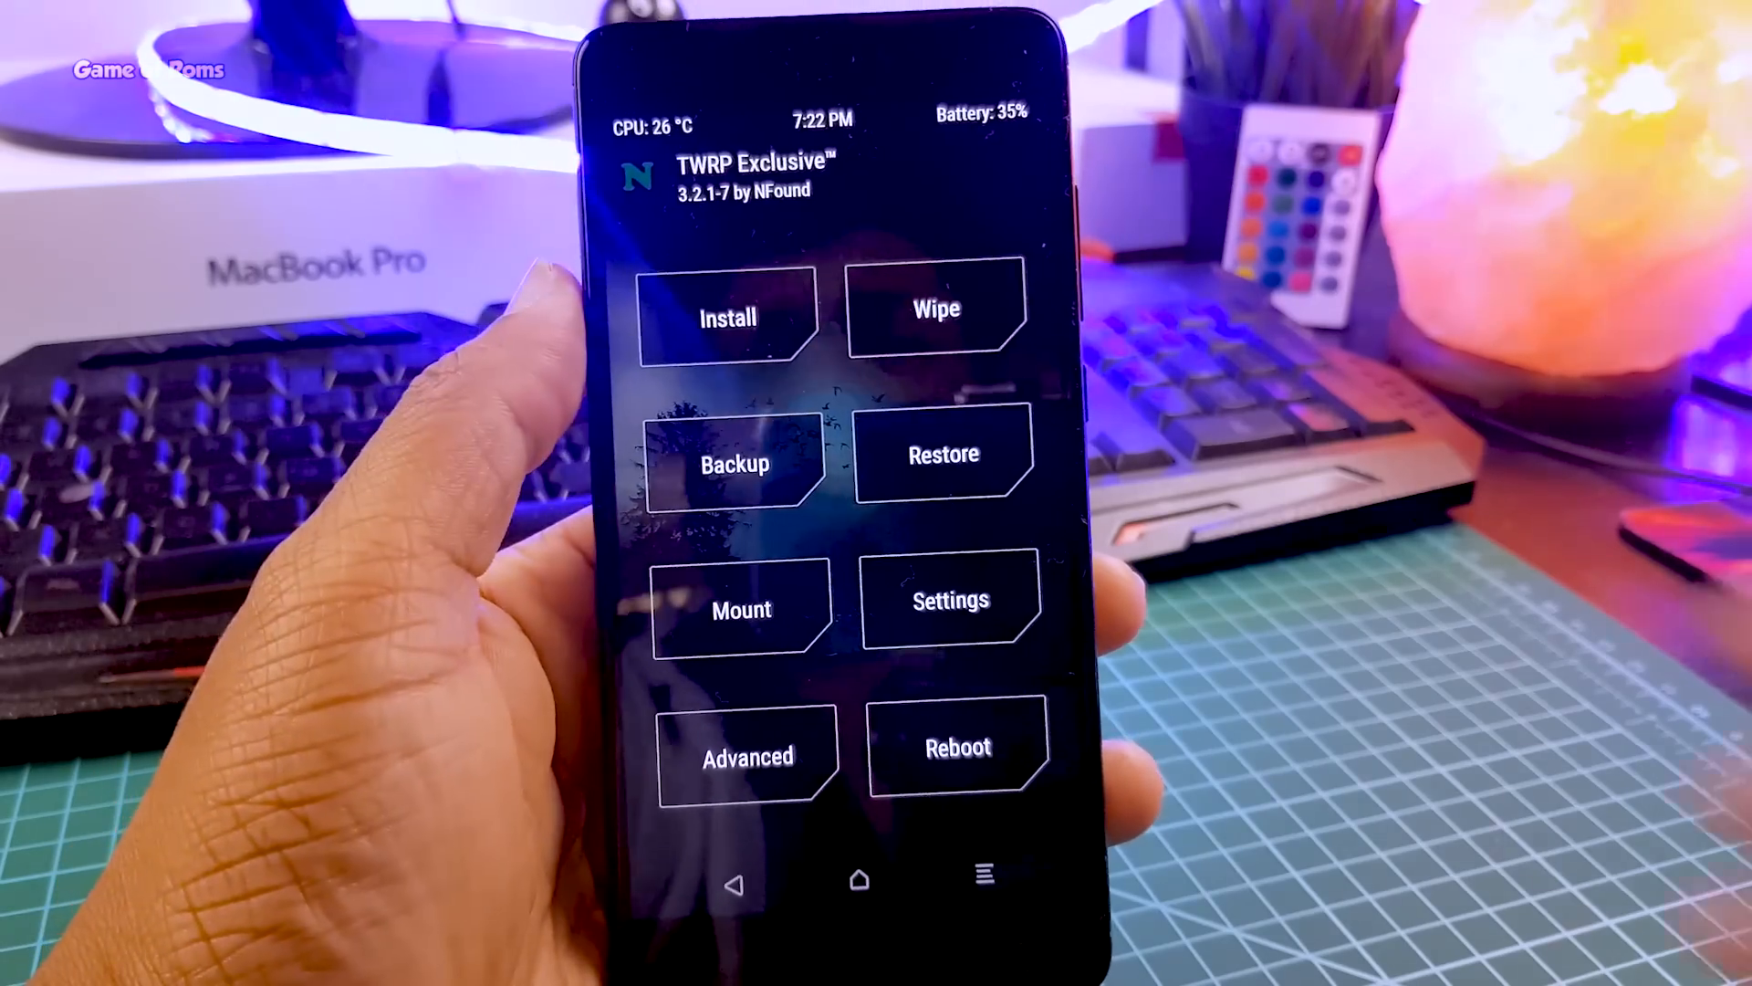
click(728, 317)
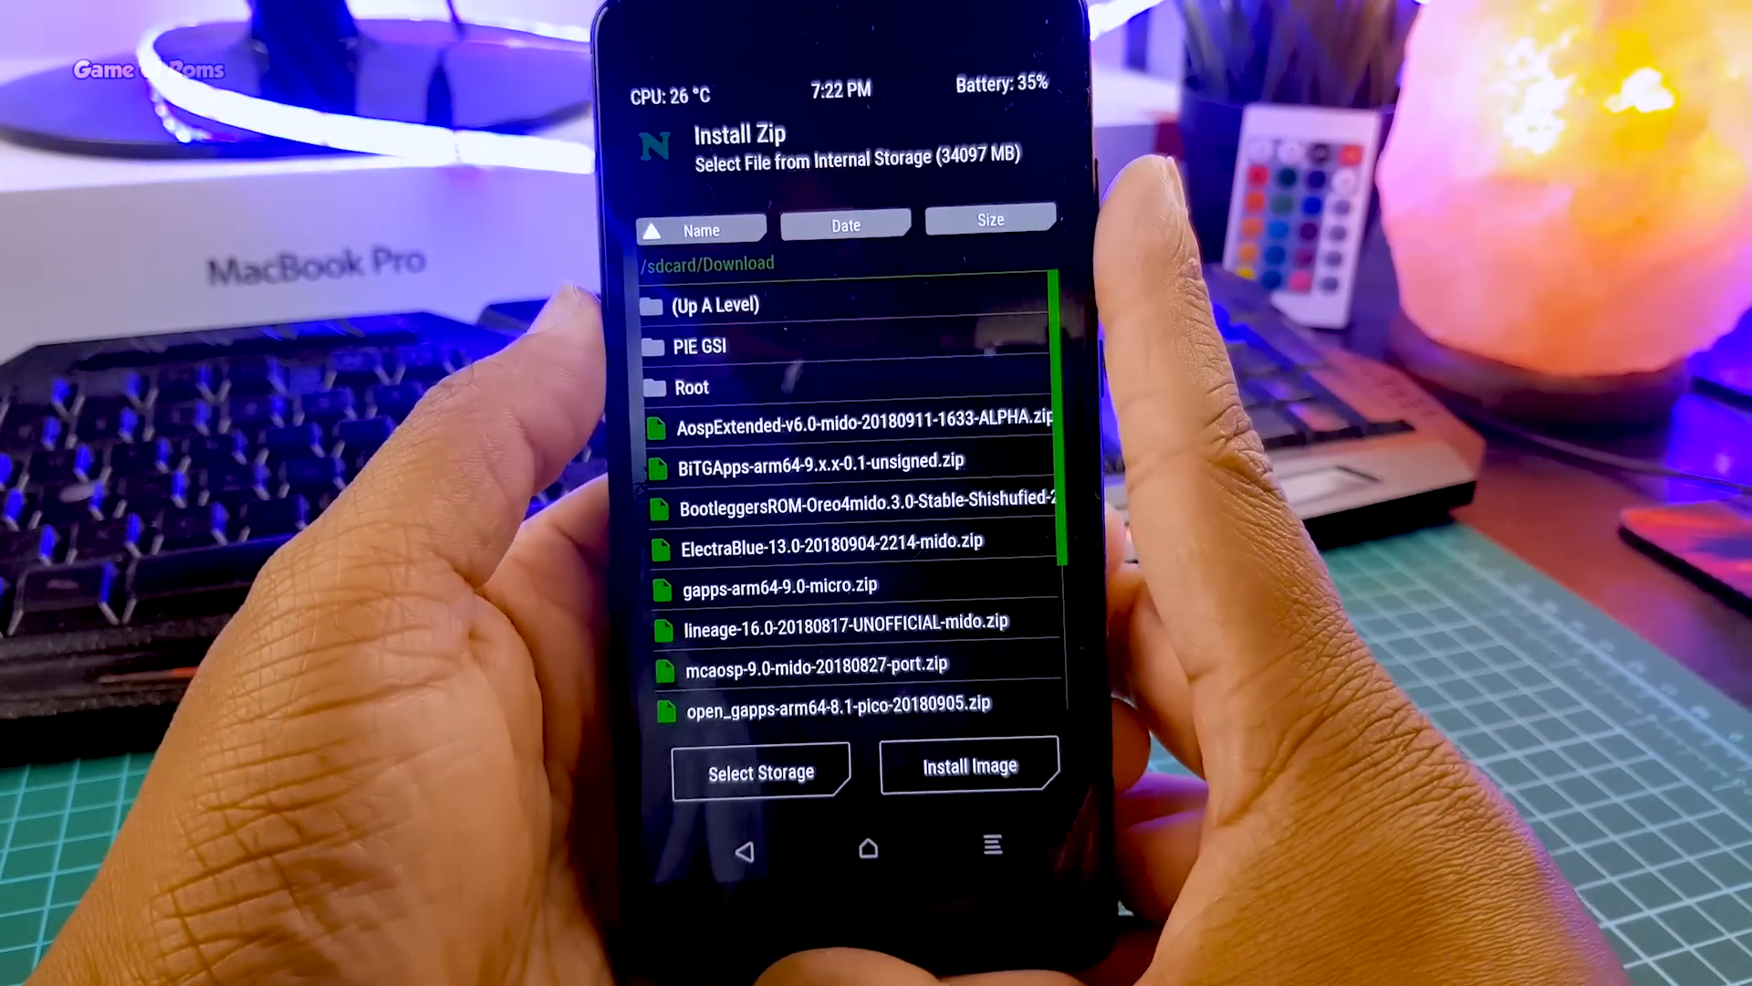
click(828, 542)
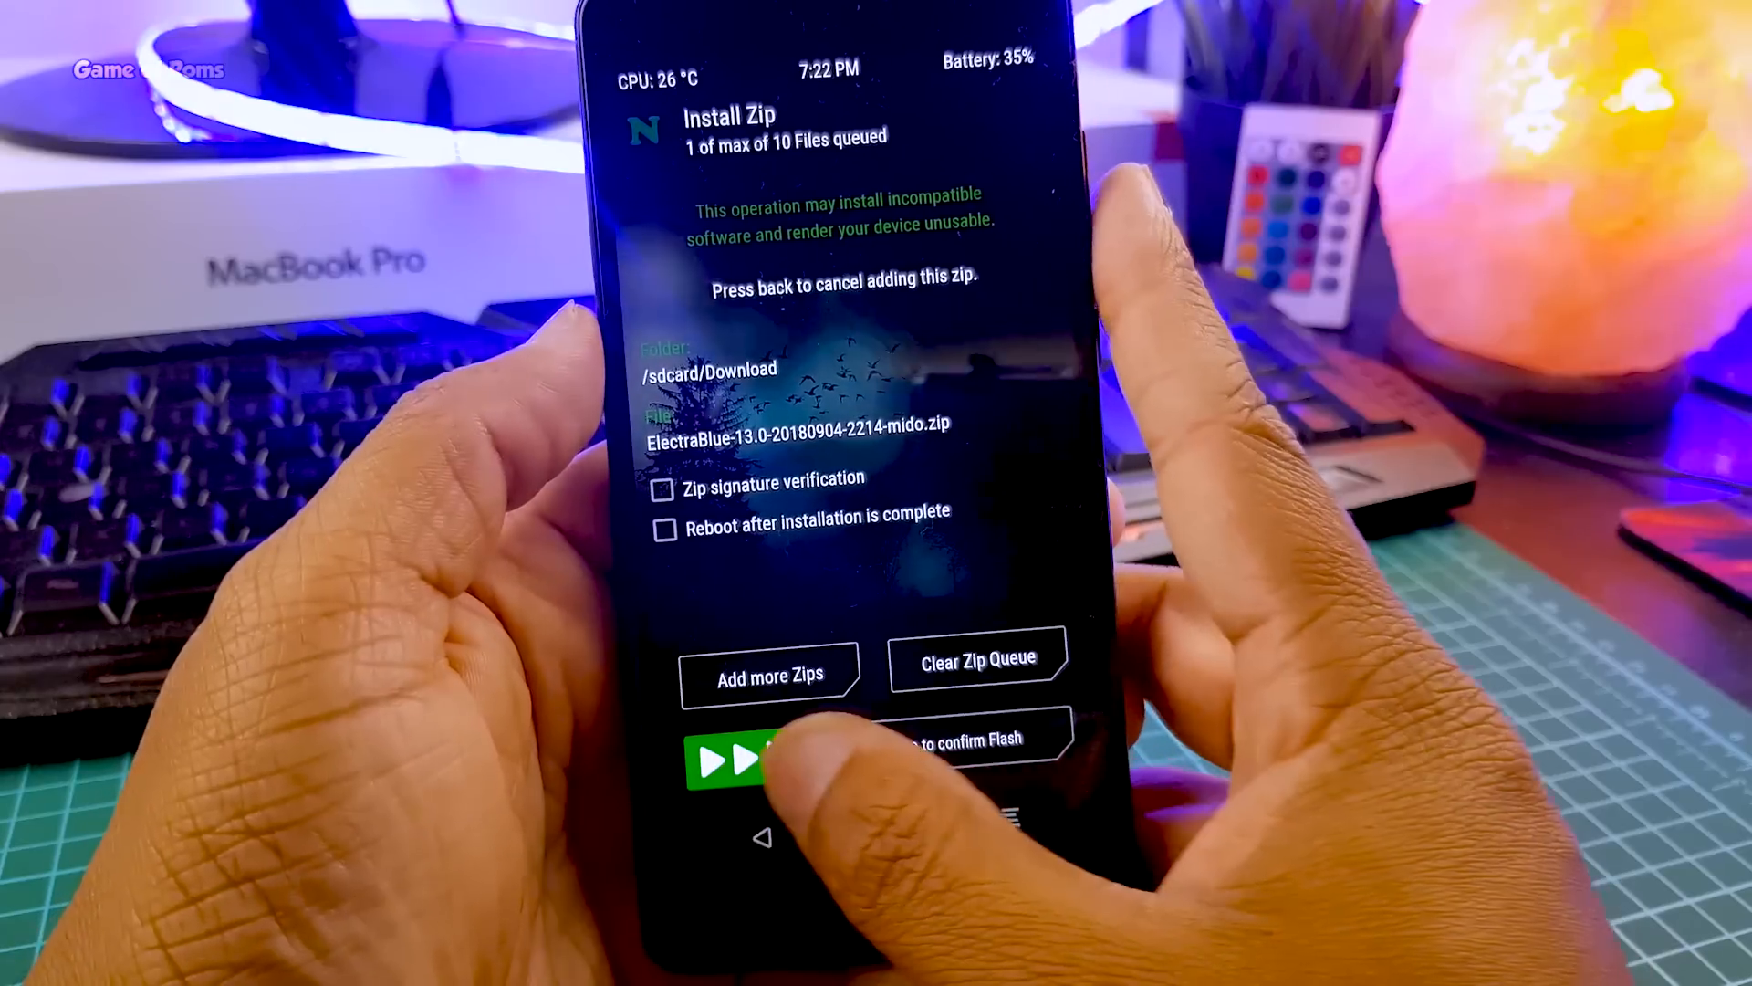